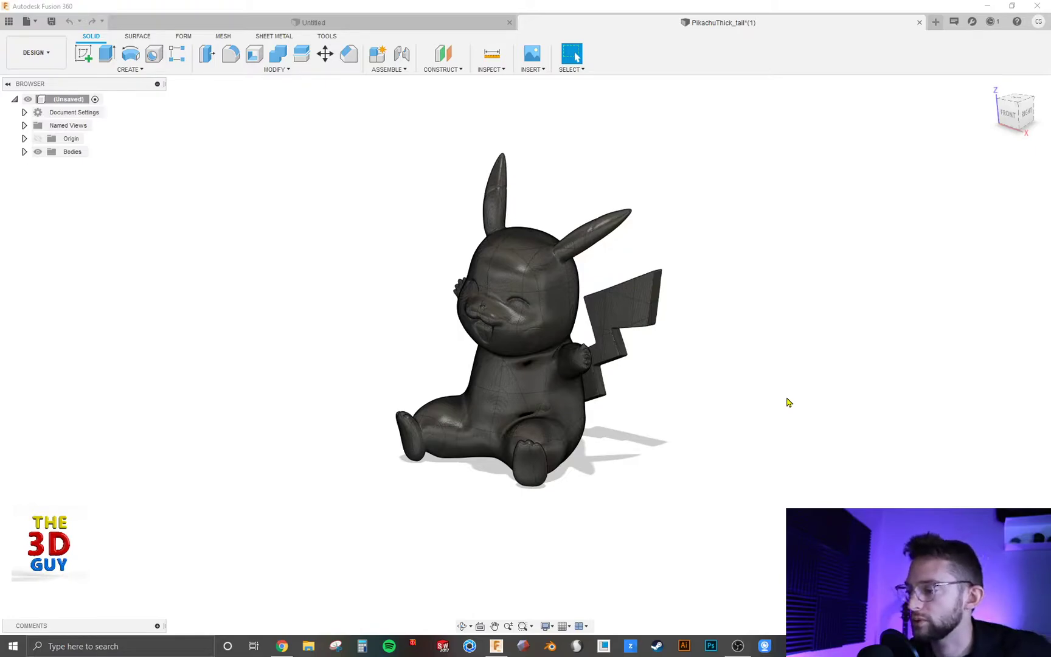
mouse_move(779, 441)
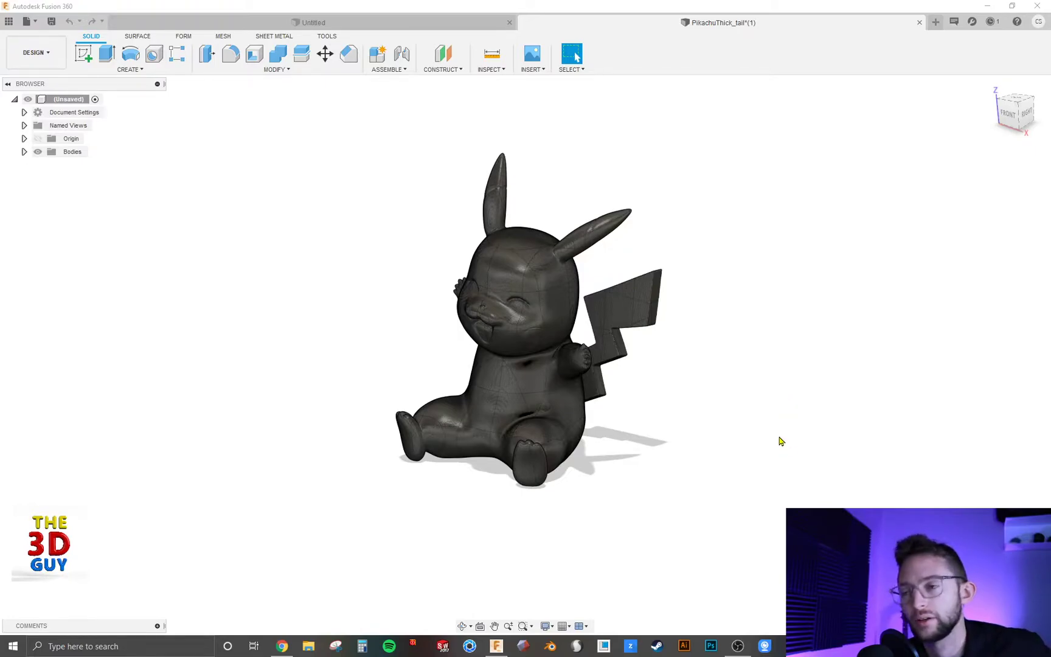
mouse_move(762, 419)
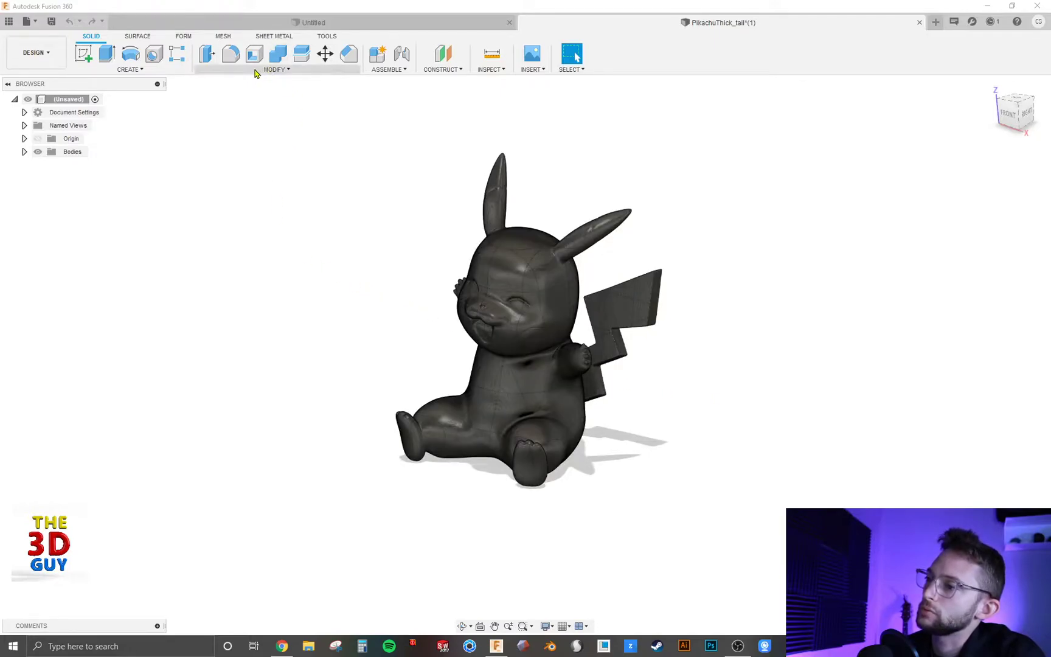
Start the Scale feature from the Solid Modify commands.
click(275, 70)
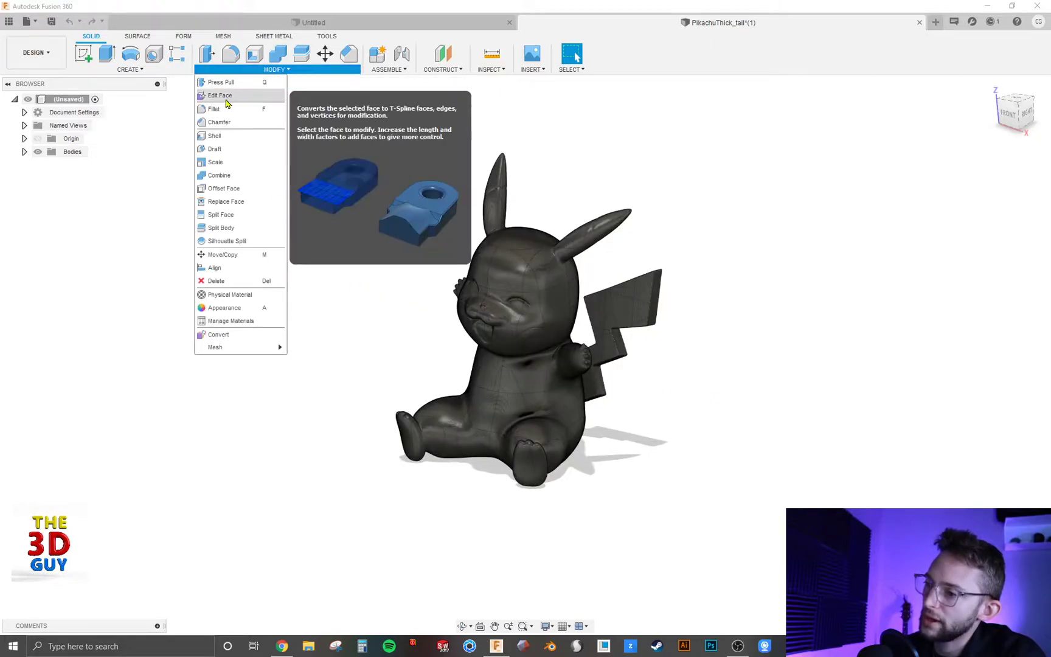
mouse_move(214, 162)
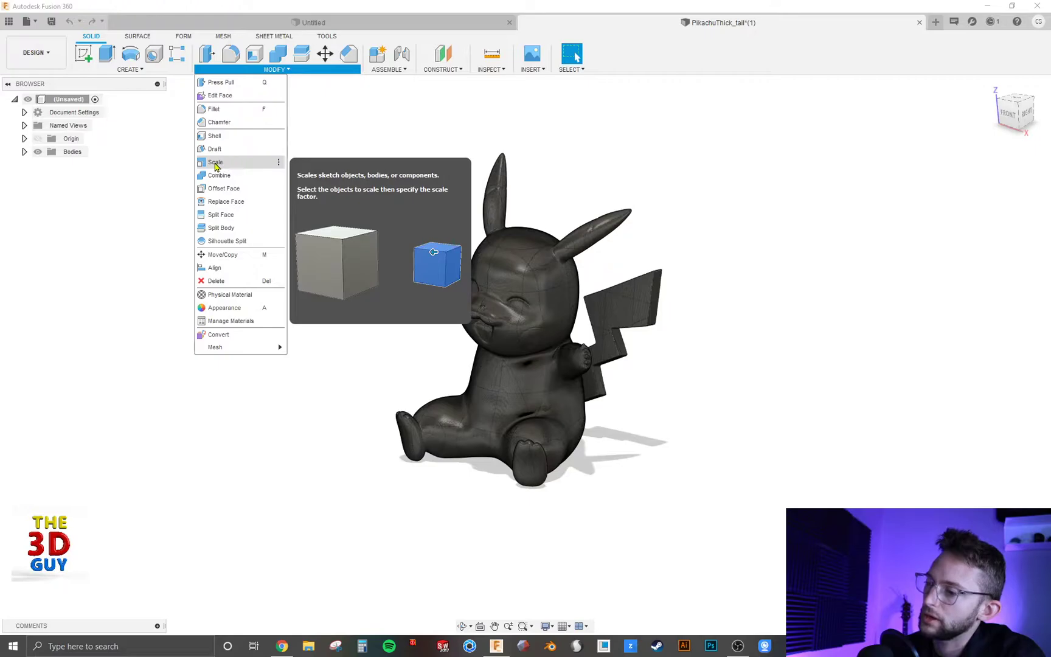
click(215, 162)
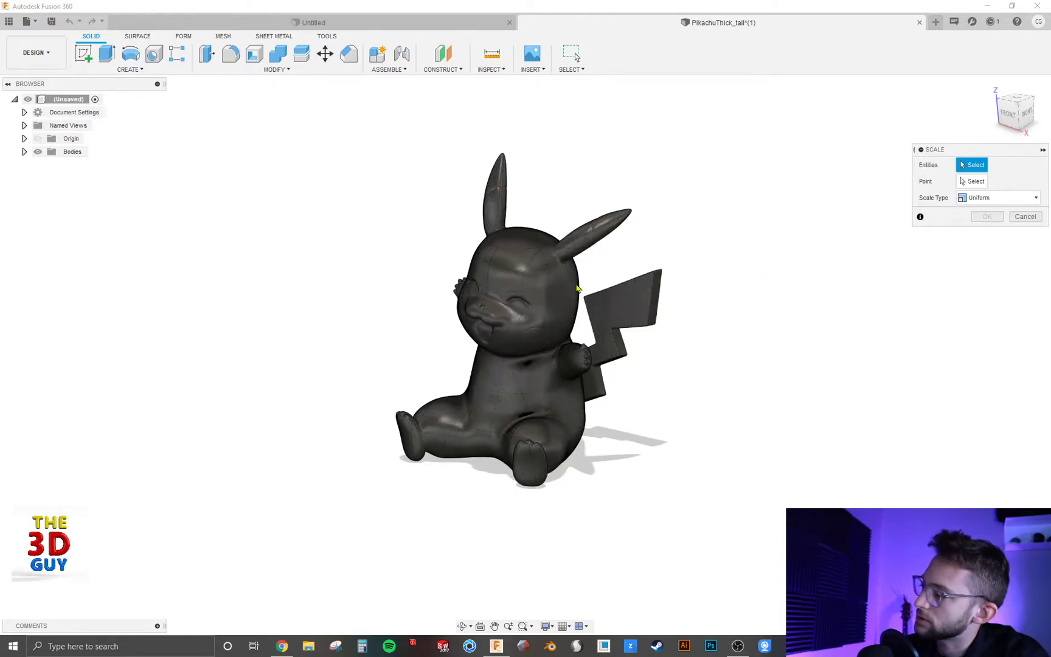
Select the Pikachu body and drag the manipulator to preview a uniform scale factor of 1.362.
click(510, 302)
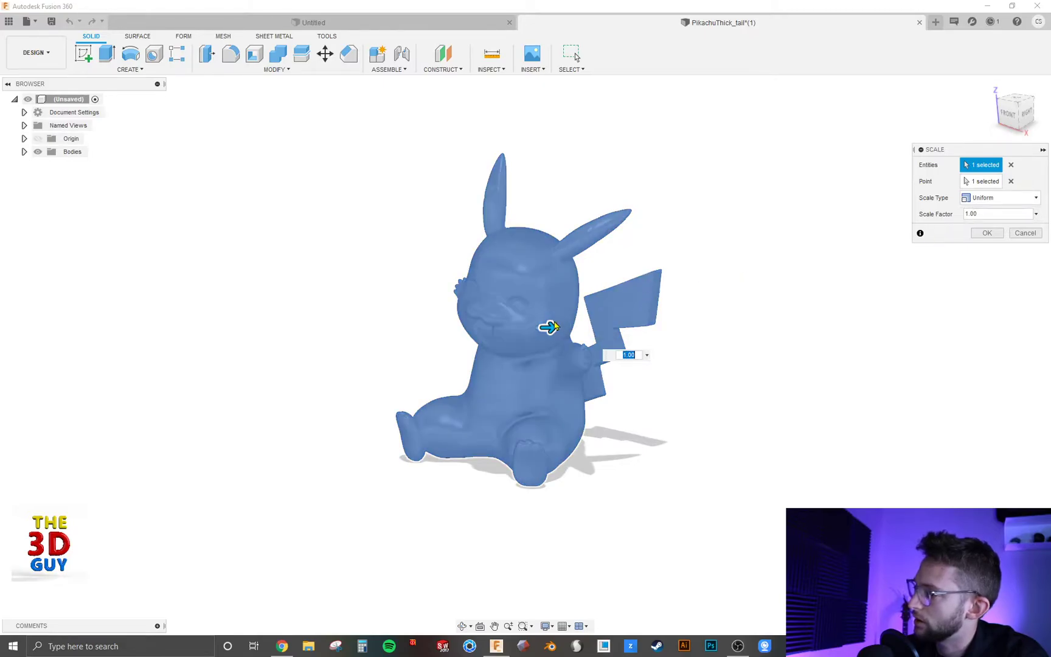
drag(550, 327, 555, 327)
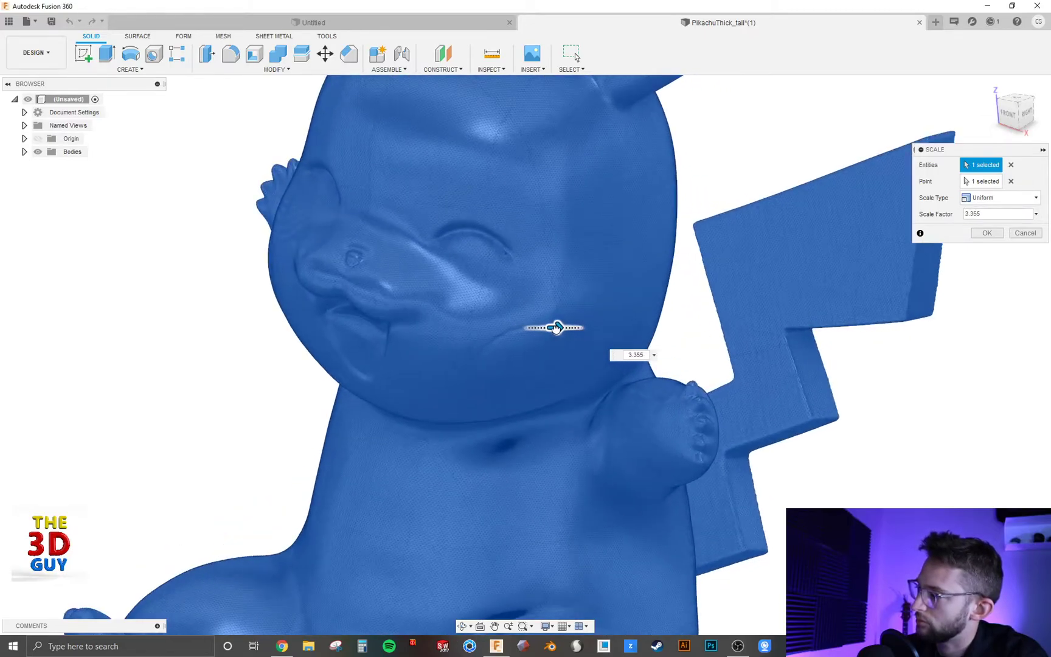
drag(555, 327, 521, 327)
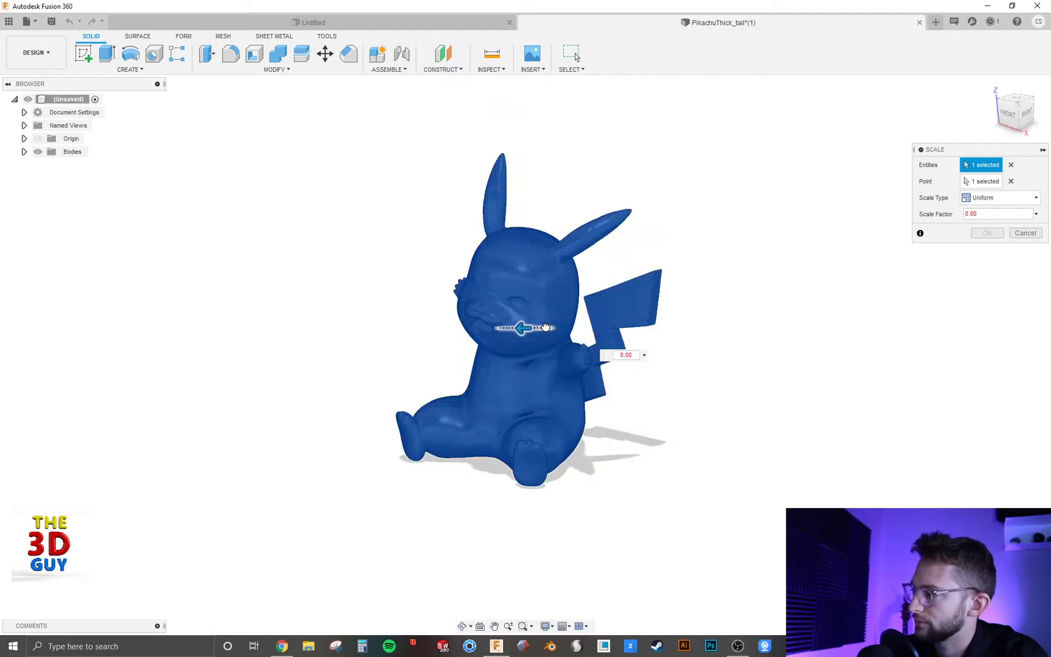
drag(519, 327, 546, 328)
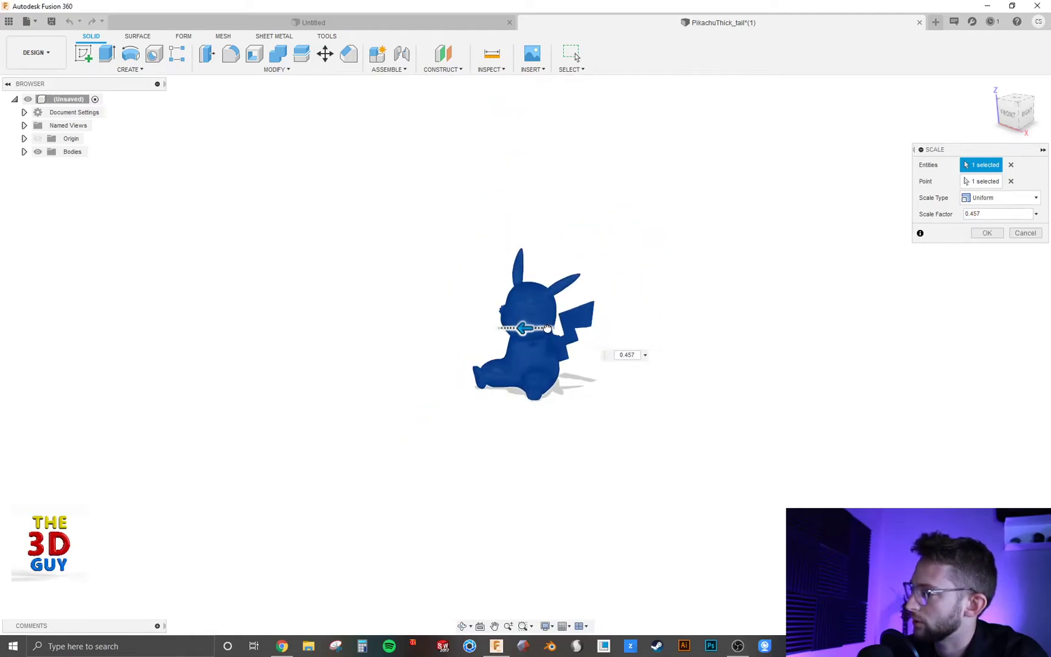
drag(523, 327, 550, 327)
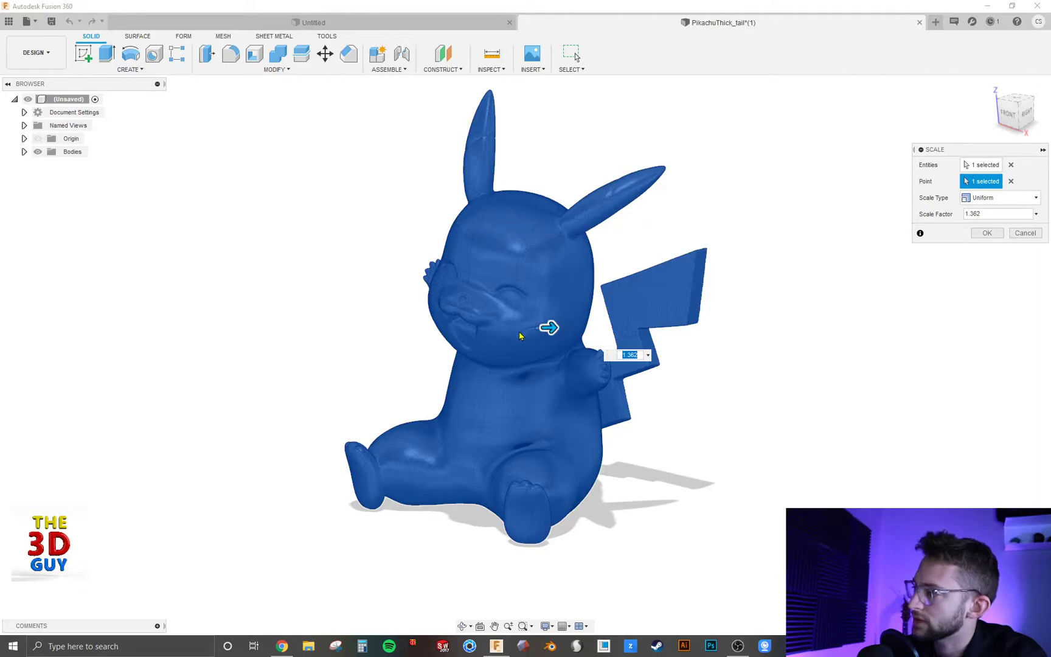
mouse_move(349, 465)
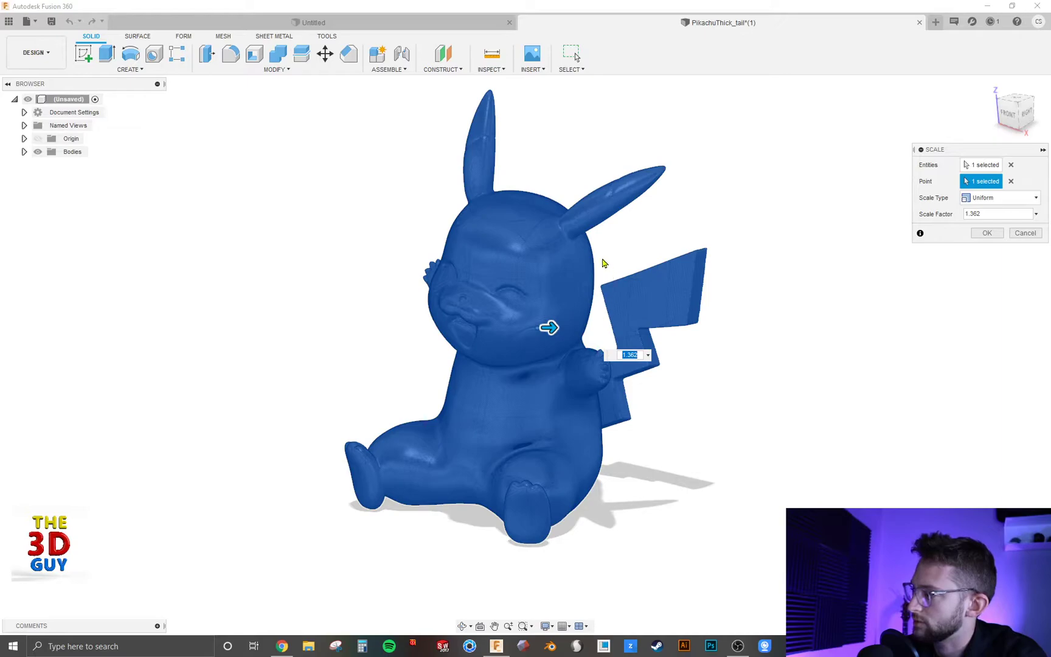
mouse_move(500, 326)
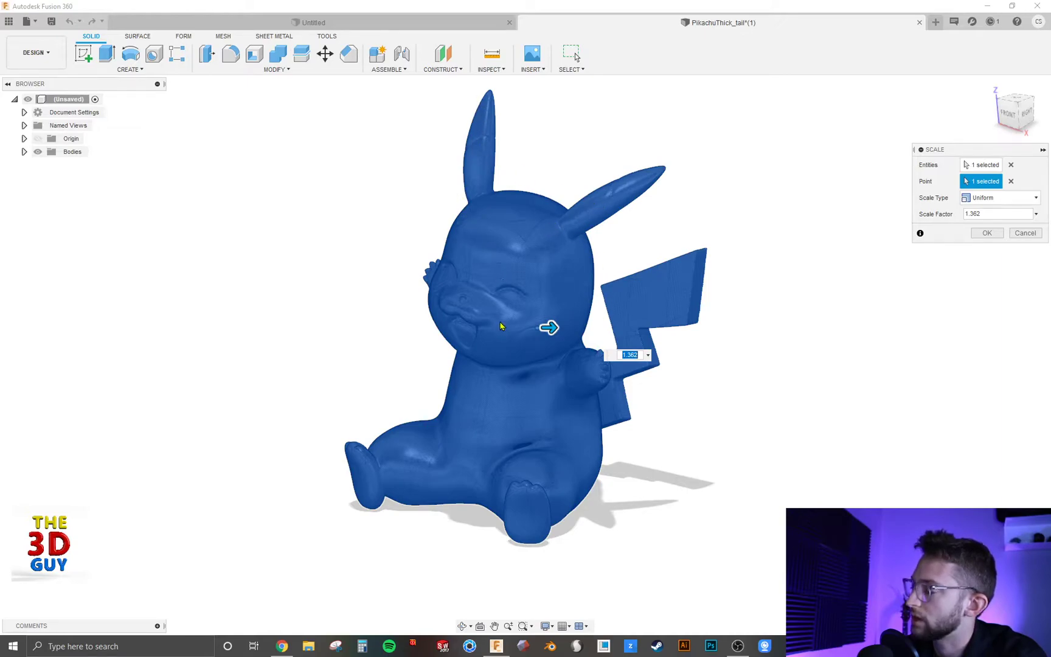
mouse_move(516, 331)
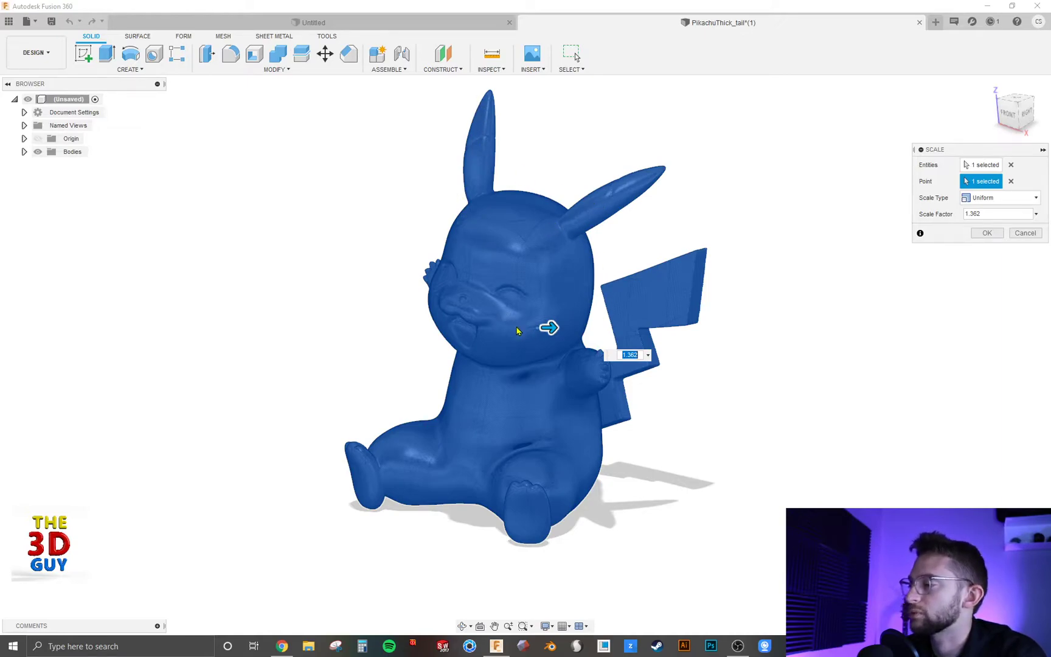
mouse_move(510, 329)
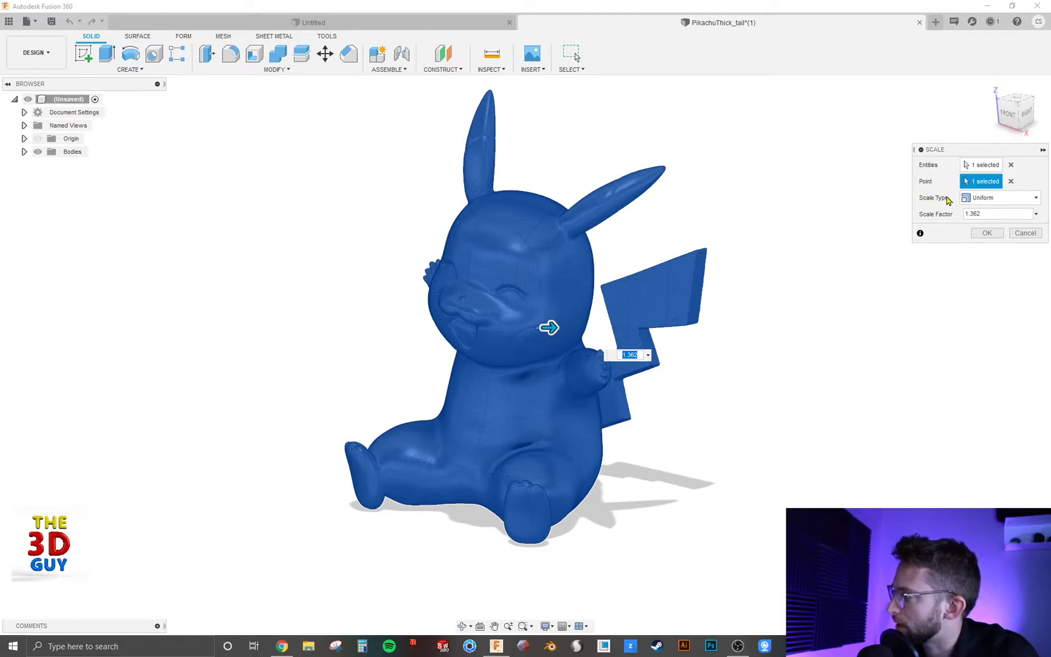
Switch to Non Uniform scaling, stretch Pikachu along Z, then enter a scale value of 1.
click(998, 197)
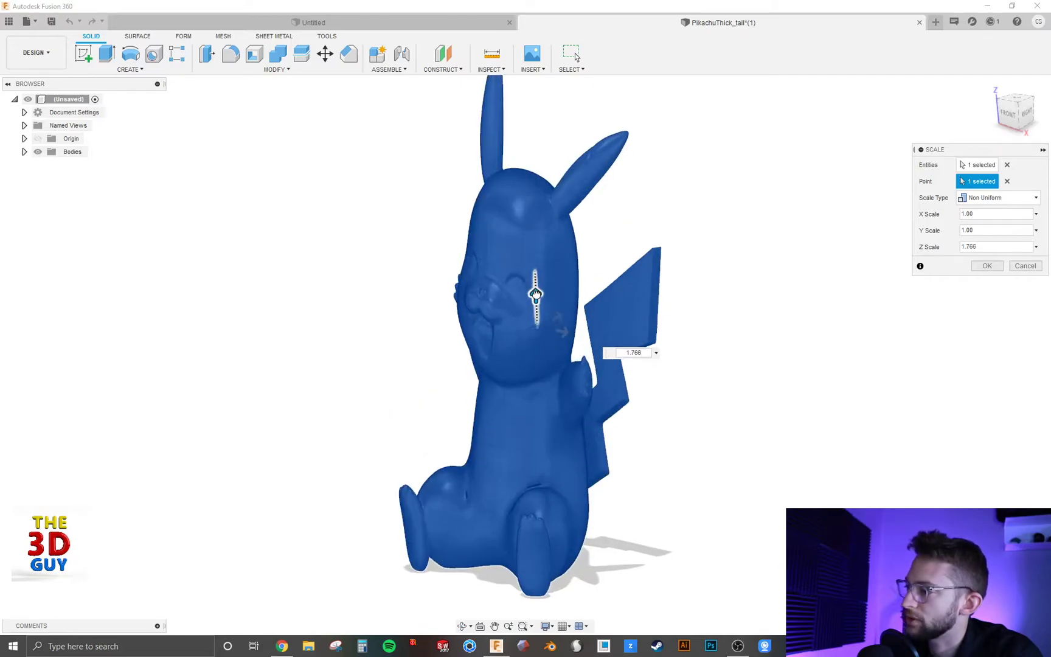
drag(536, 288, 537, 359)
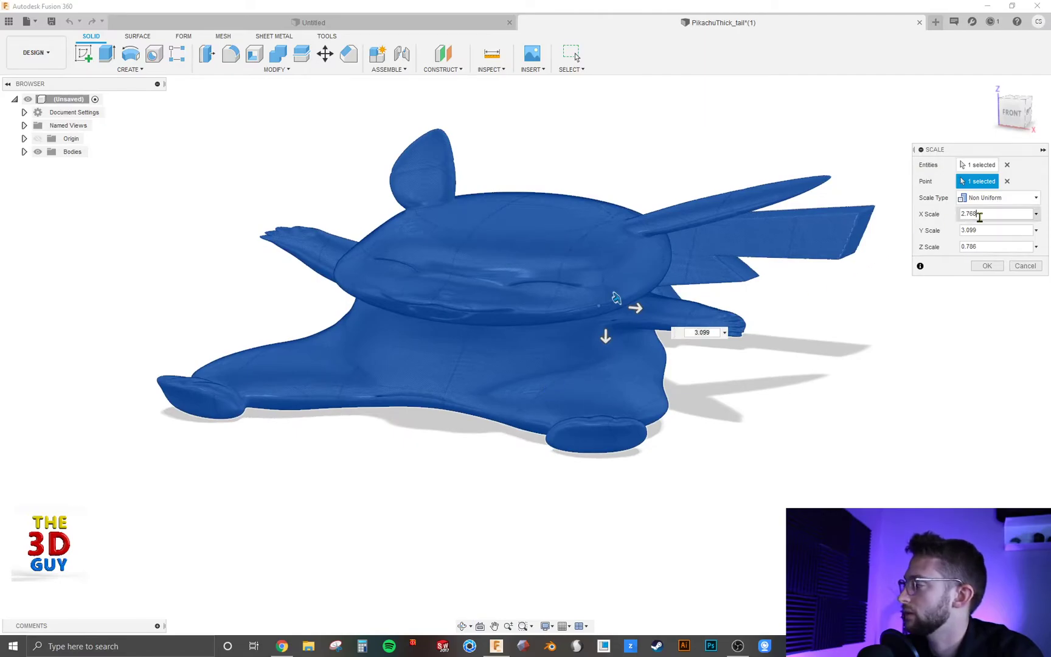
text(1)
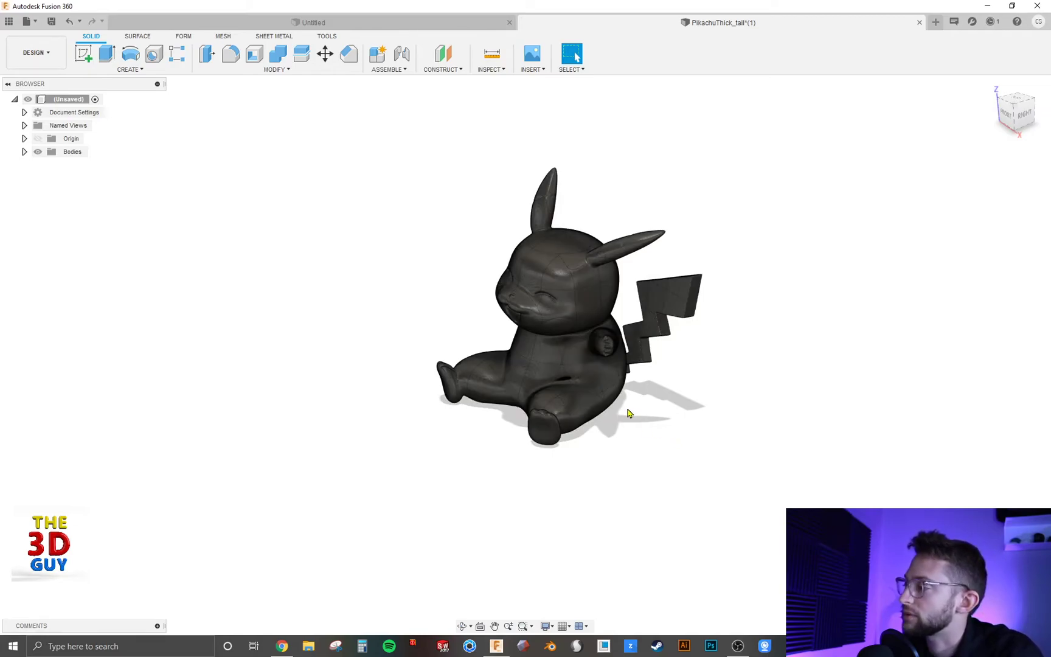
Reopen the Modify commands list showing the Scale description.
click(275, 69)
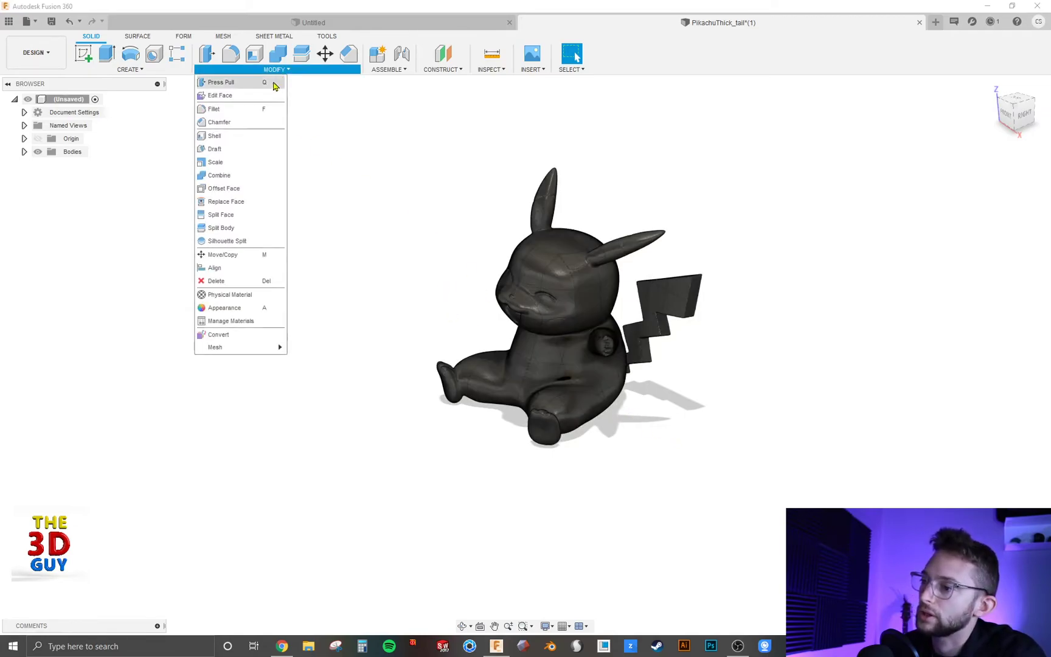
mouse_move(214, 162)
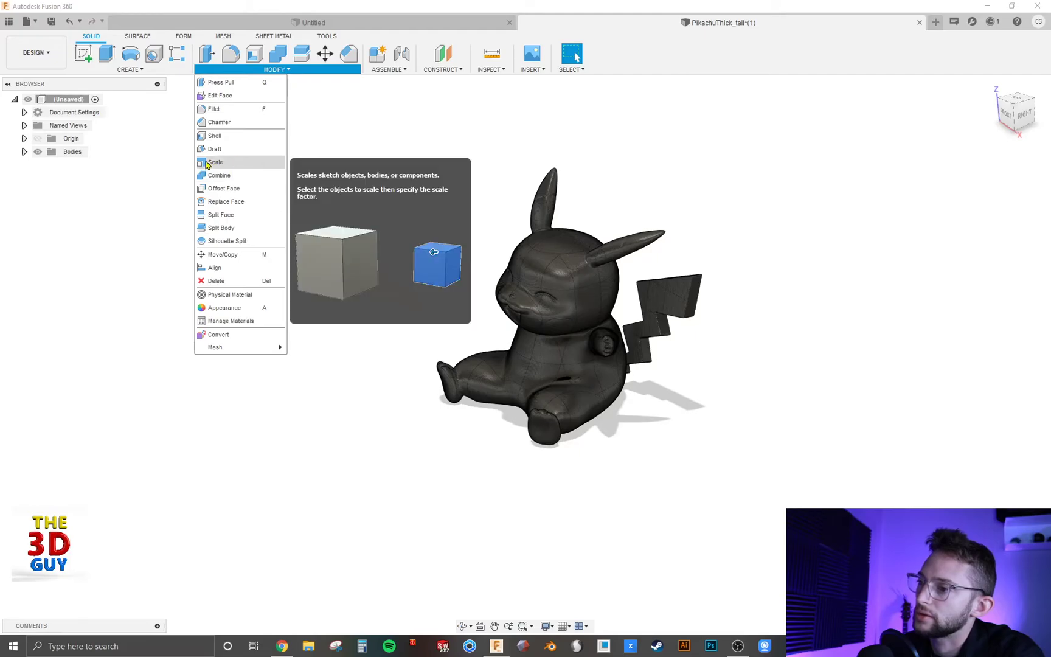